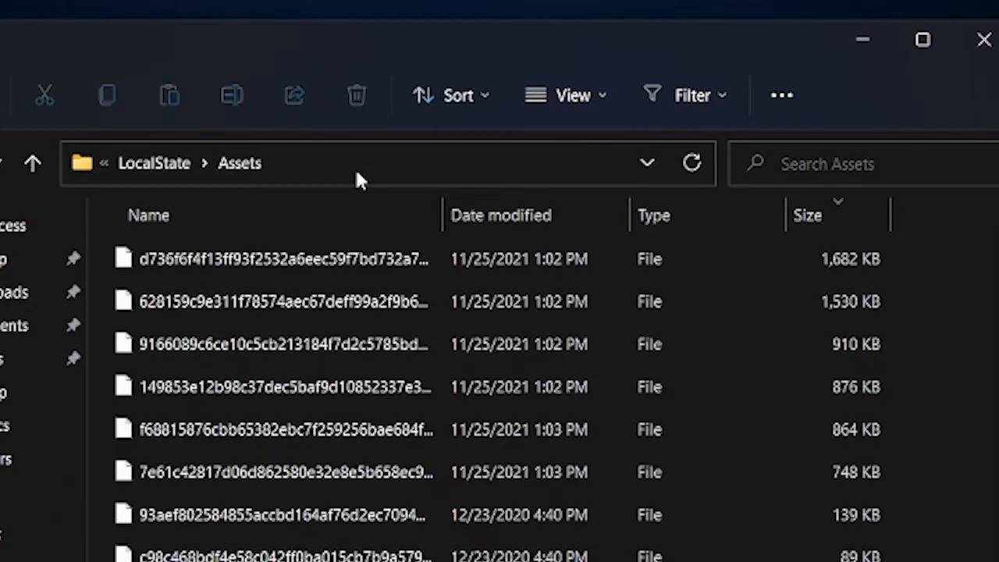
# Step: Sort the Assets folder by Size descending and copy the six largest files
pyautogui.click(808, 216)
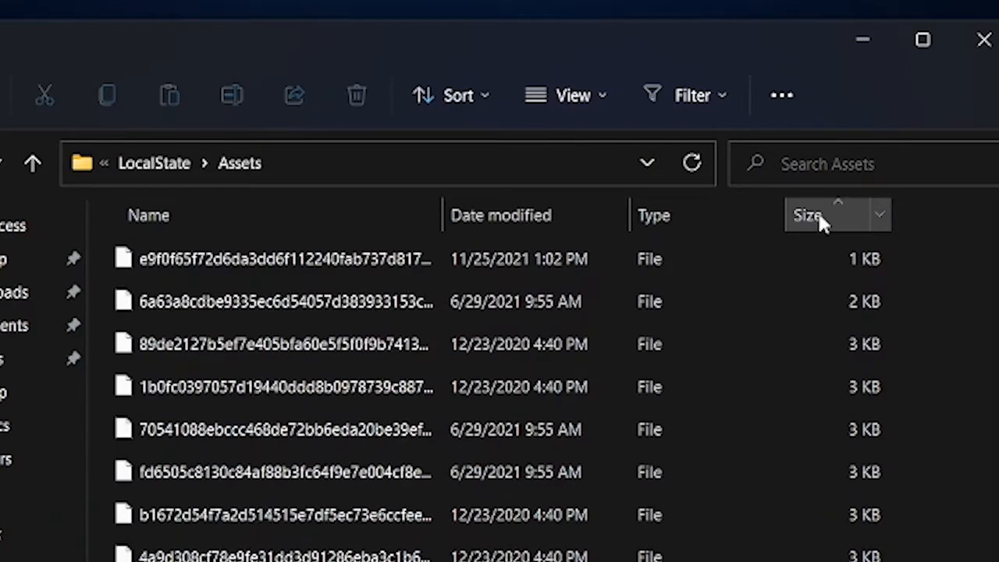
pyautogui.click(807, 215)
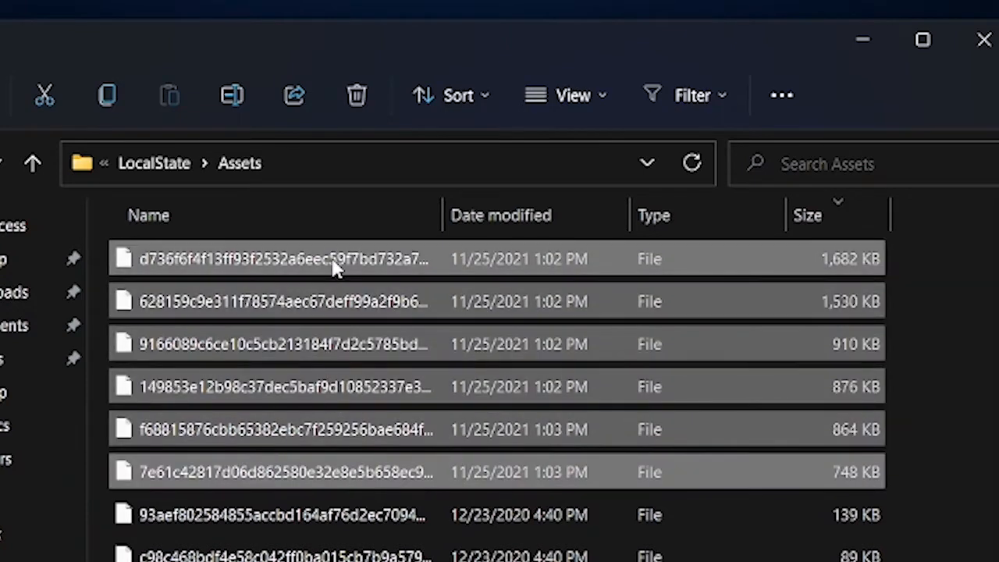
pyautogui.rightClick(273, 259)
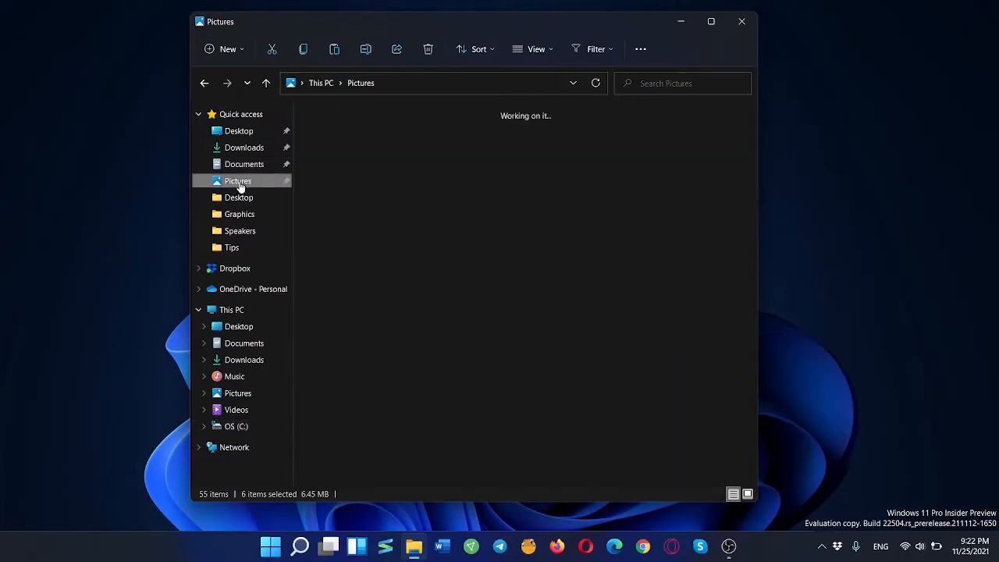
# Step: Create a new folder named Wallpapers inside Pictures and go into it
pyautogui.click(238, 180)
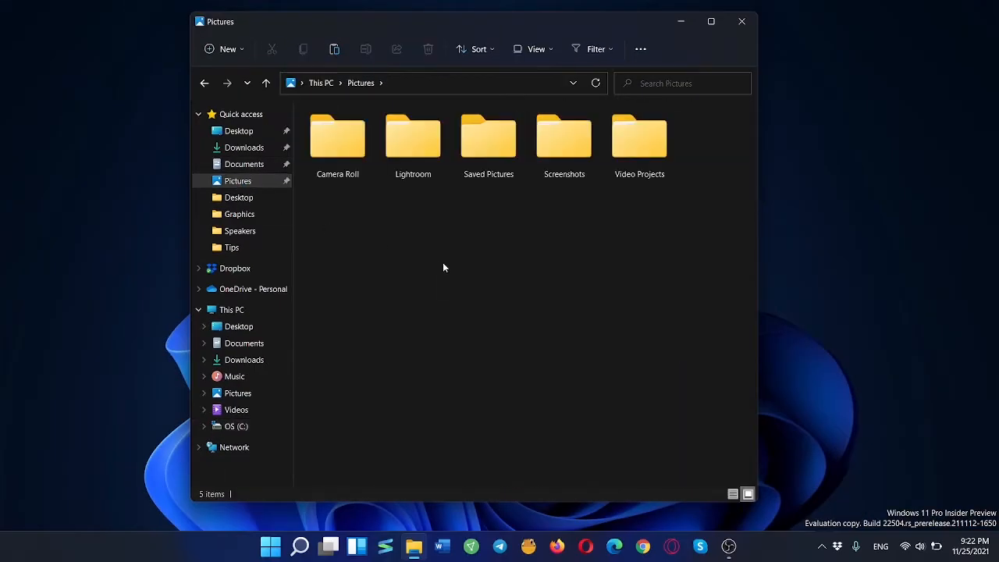
pyautogui.click(227, 48)
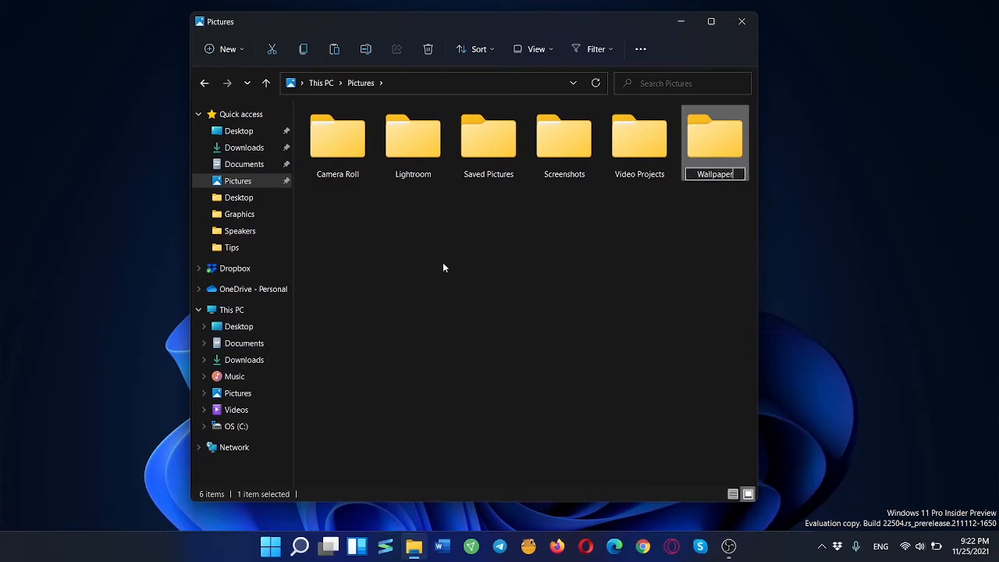
pyautogui.doubleClick(714, 137)
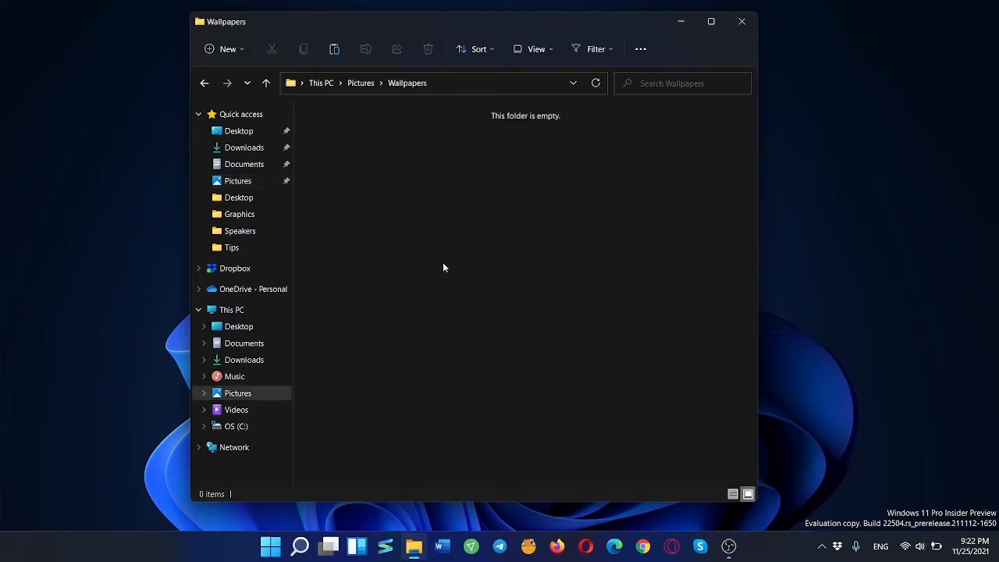
pyautogui.moveTo(461, 286)
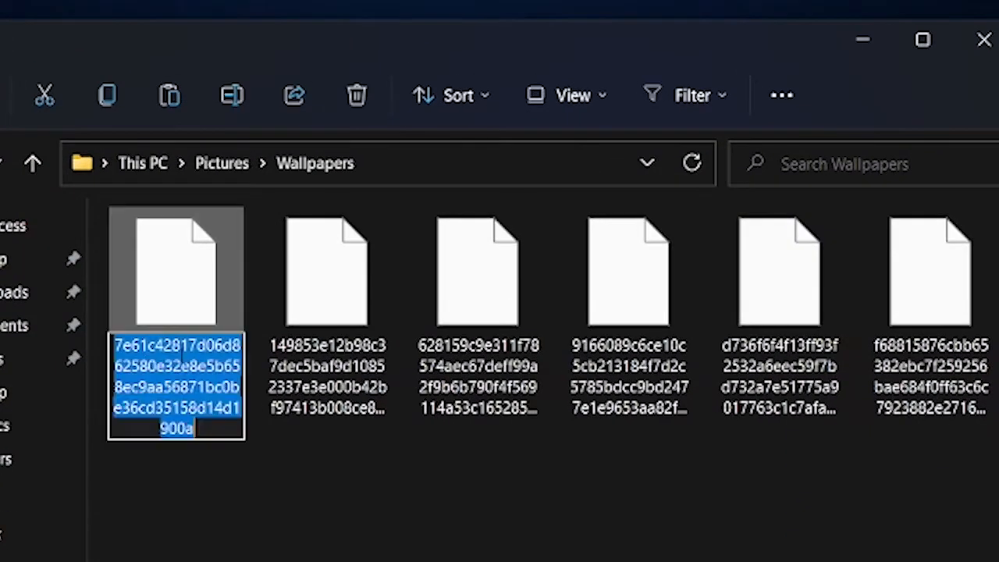
# Step: Rename the pasted asset files to 1.jpg through 6.jpg
pyautogui.write('1.jpg')
pyautogui.click(327, 376)
pyautogui.write('2.jpg')
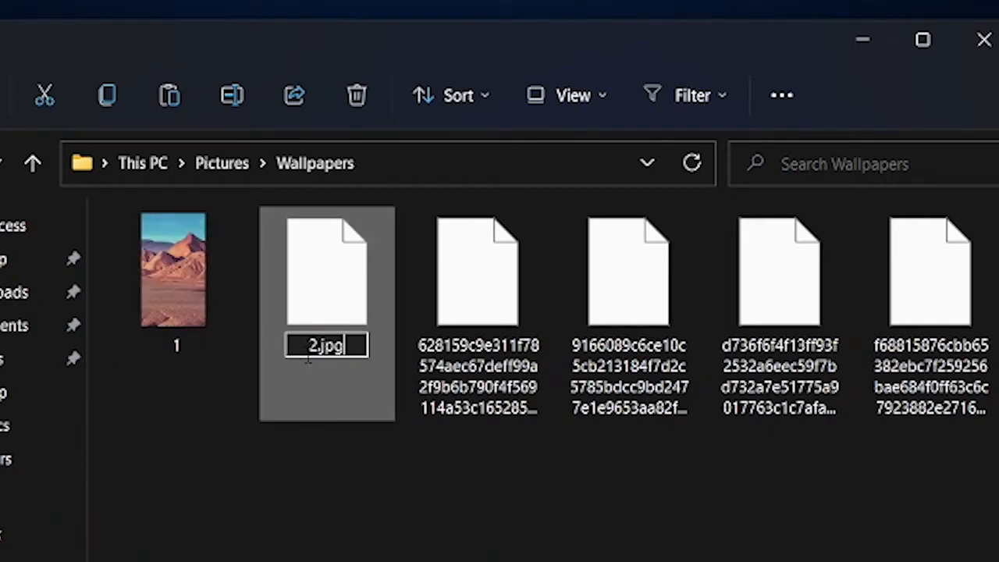
pyautogui.press('enter')
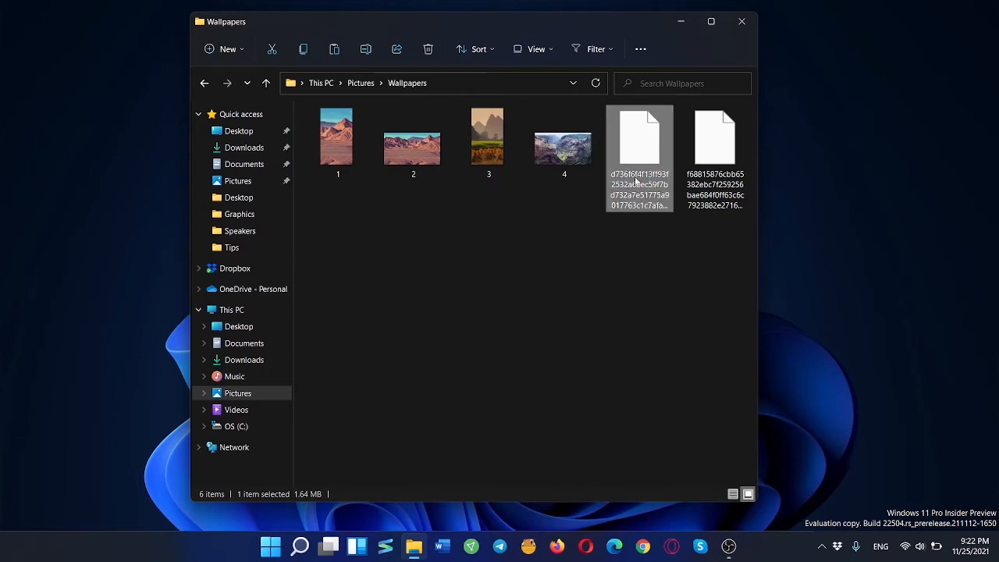
pyautogui.write('5.jpg')
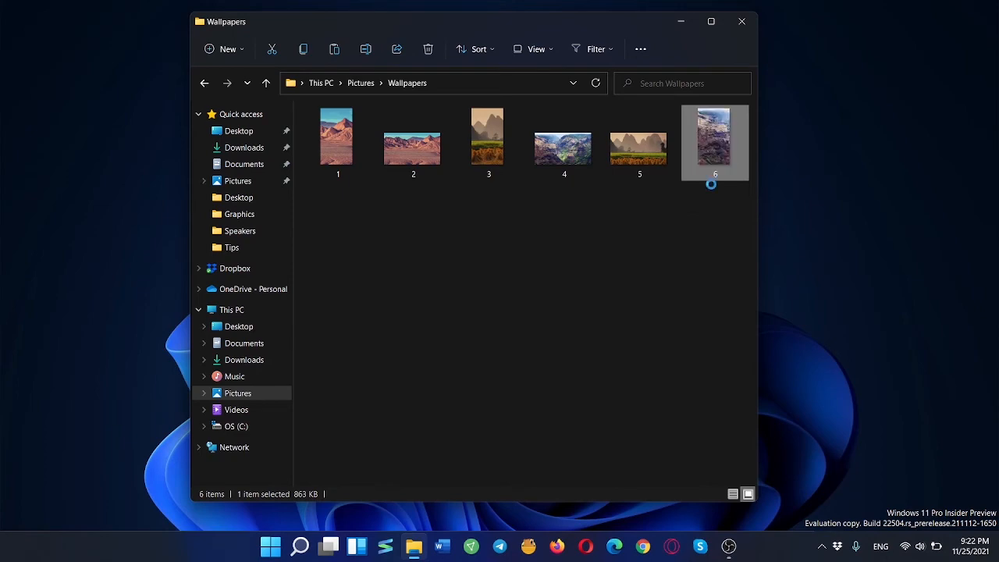
# Step: View 5.jpg as an image in Photos
pyautogui.click(639, 141)
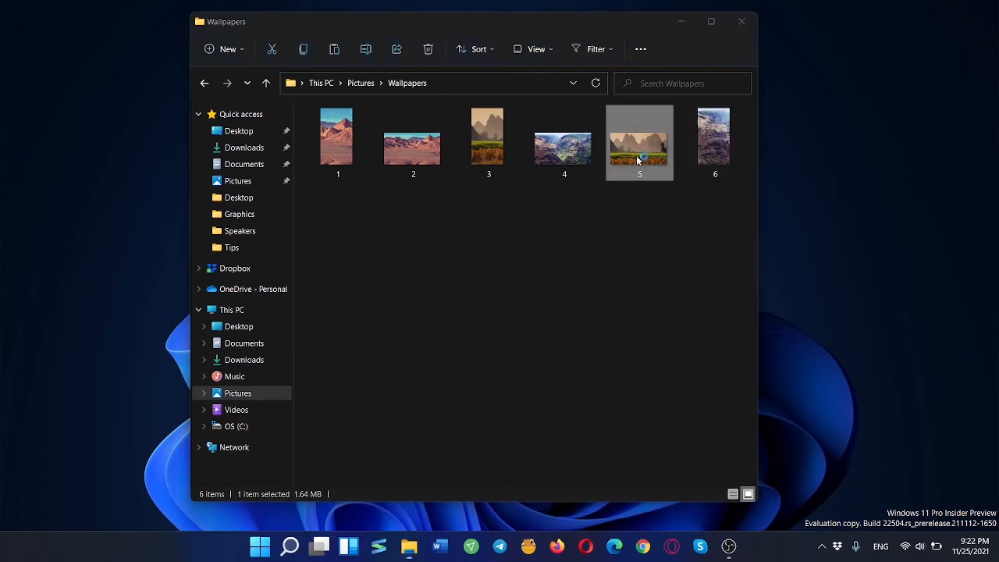
pyautogui.doubleClick(639, 141)
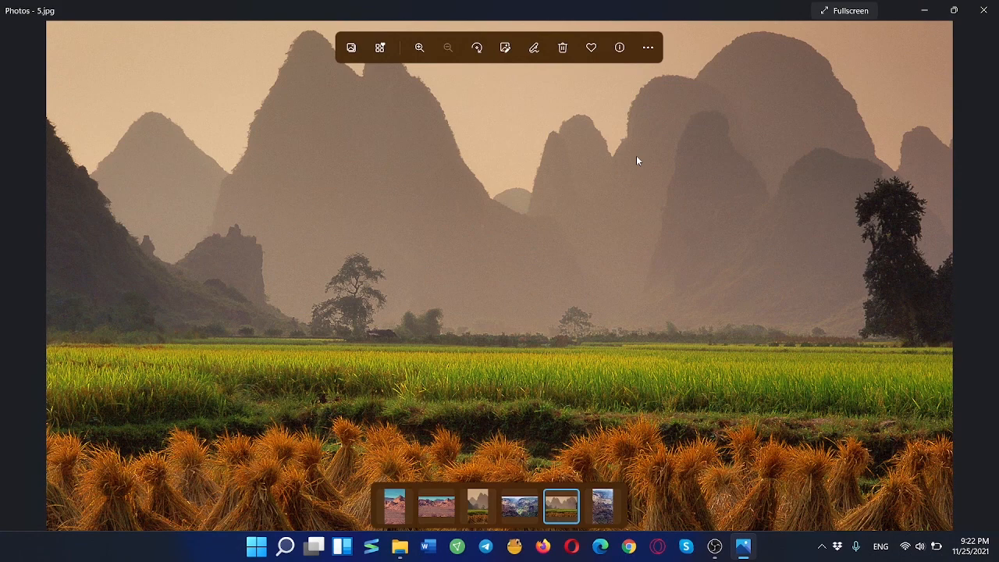